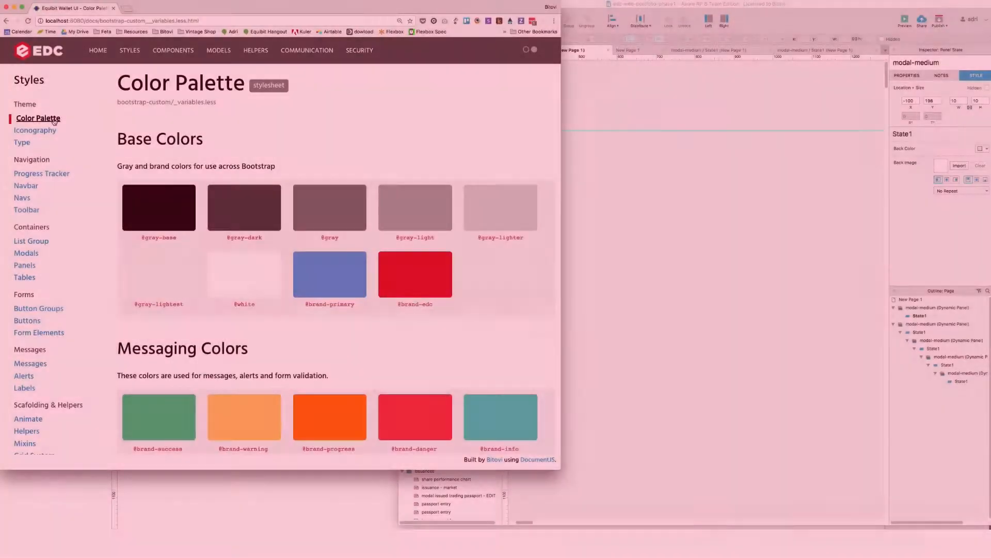
# Browse the Color Palette page, then view the Modals stylesheet page with its sample dialog
pyautogui.scroll(-3)
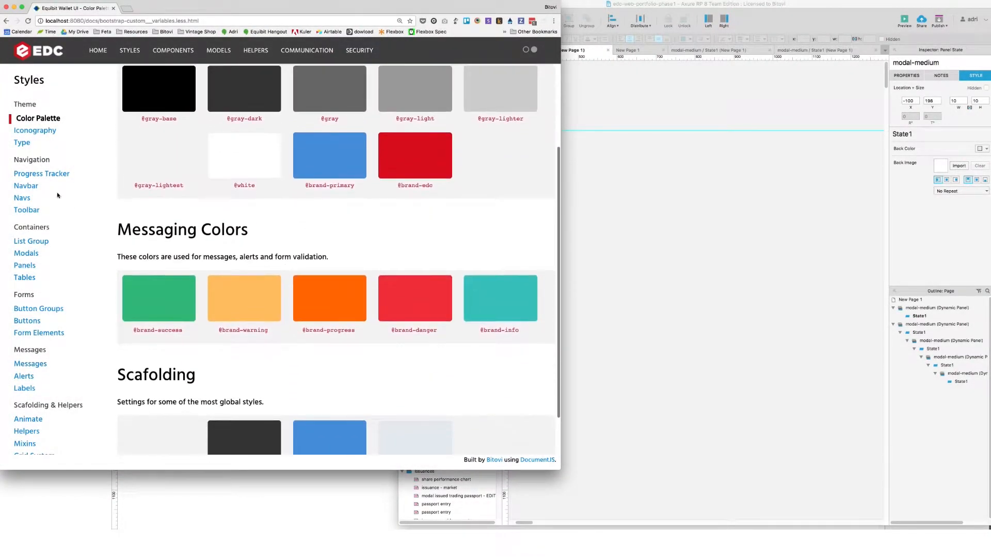
pyautogui.click(26, 253)
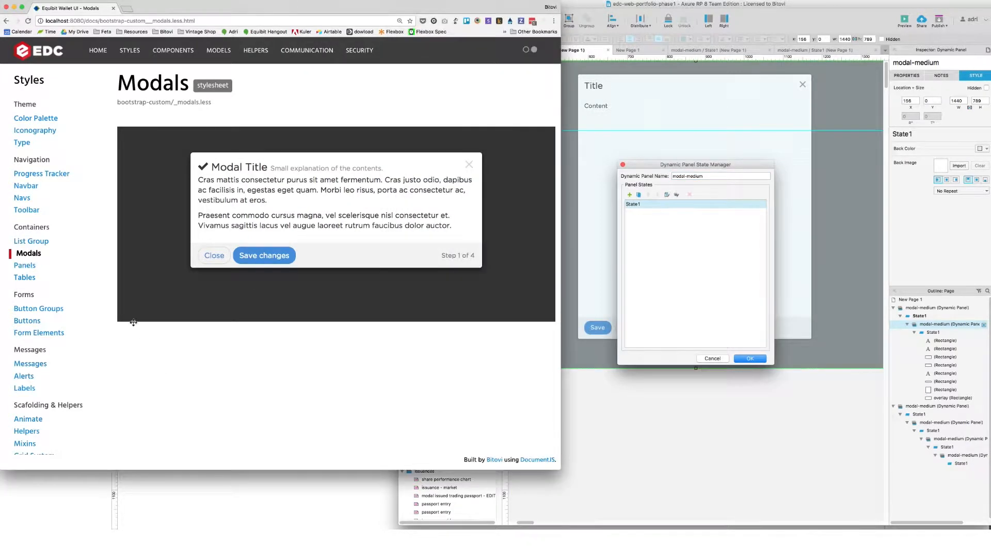
# Show the popovers and tooltips component page listing its data attributes
pyautogui.click(26, 377)
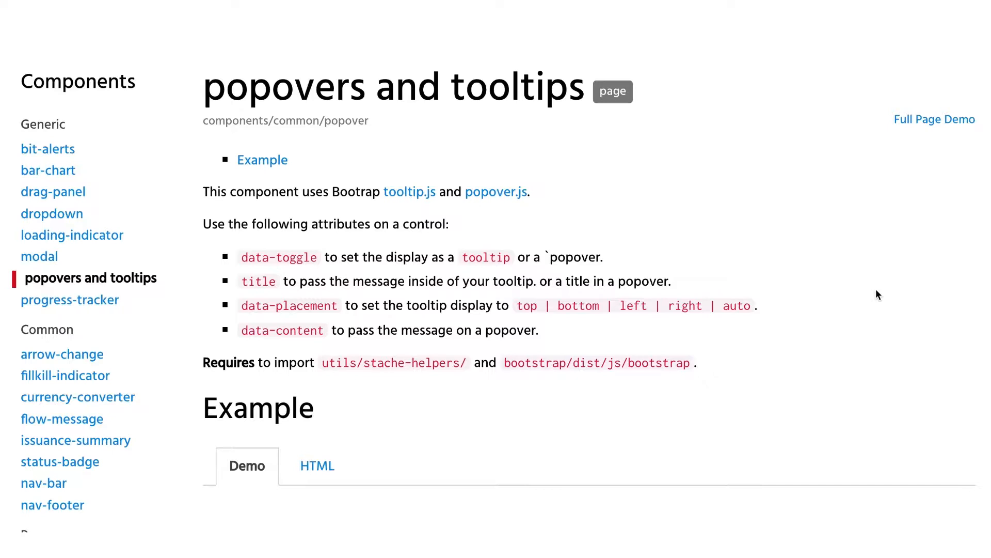
# Scroll down to the popover demo and try the right-side popover
pyautogui.scroll(-3)
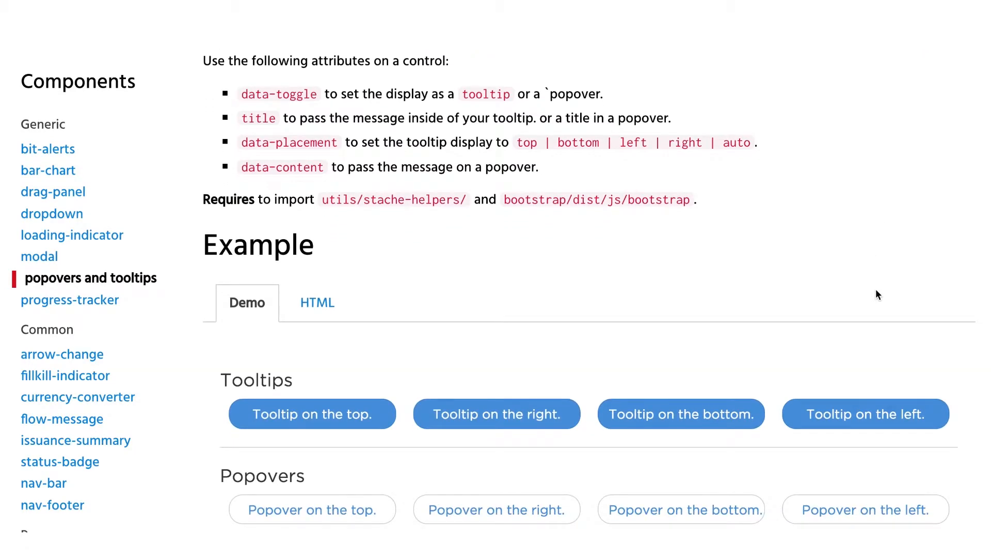
pyautogui.scroll(-3)
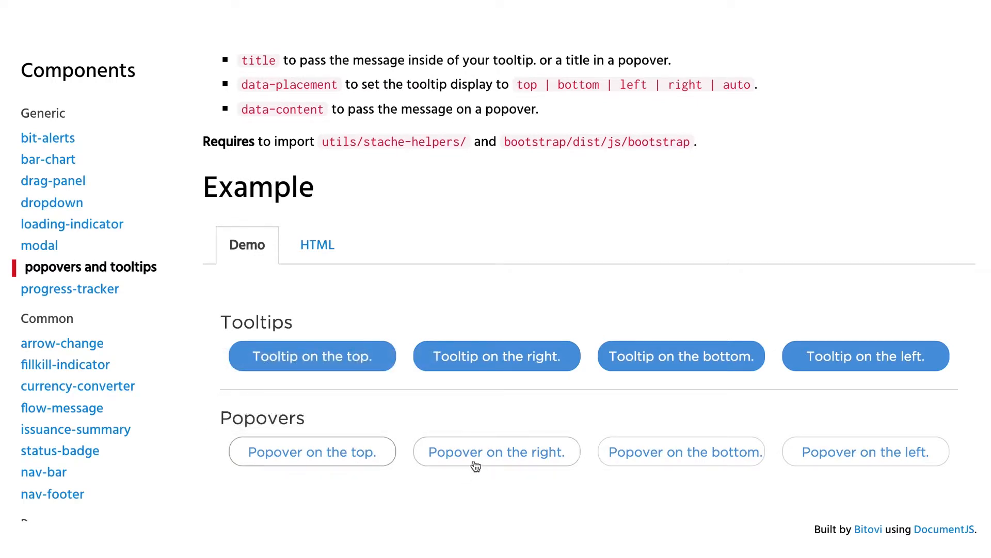
pyautogui.click(681, 451)
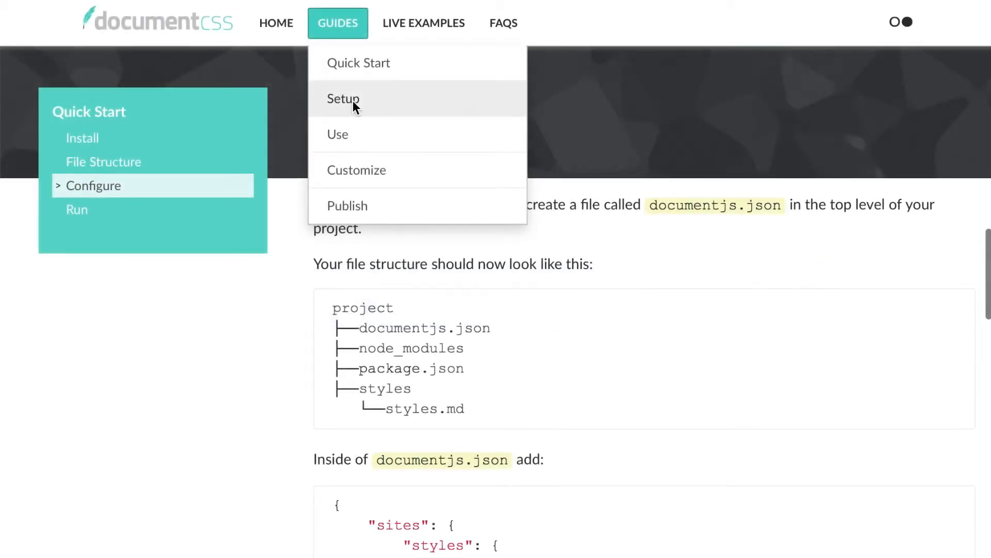
# Look over the Setup guide's File Organization example, then go to the Use guide
pyautogui.click(343, 99)
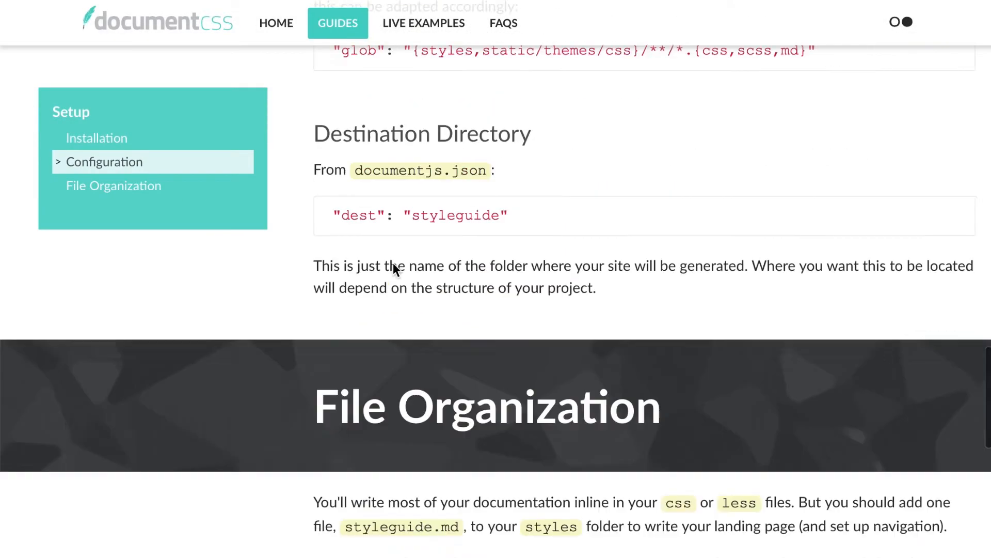
pyautogui.scroll(-3)
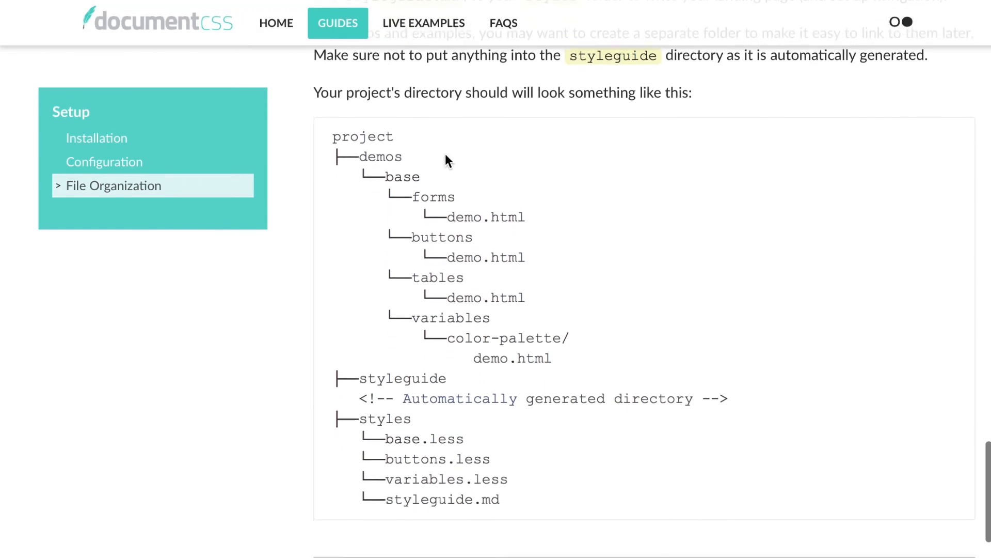
pyautogui.click(338, 23)
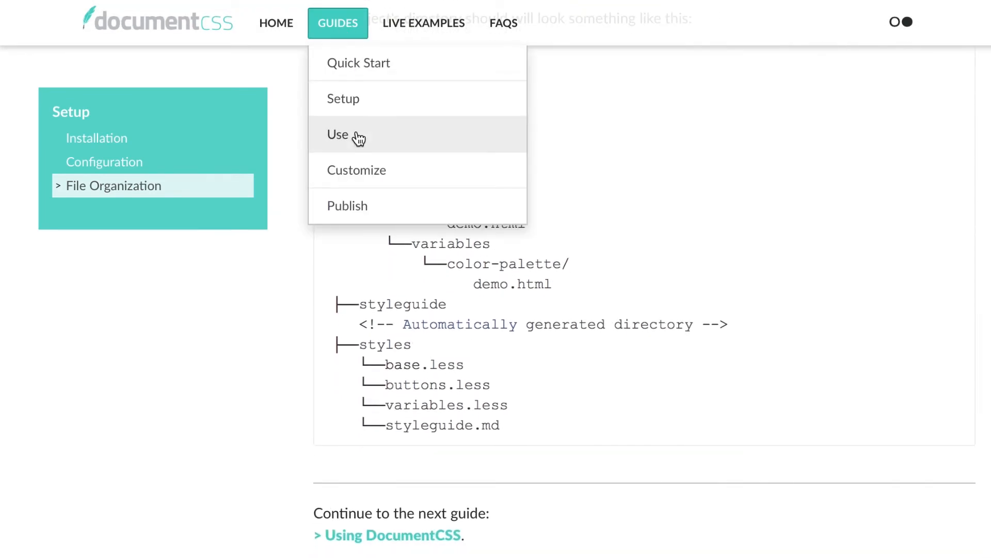
pyautogui.click(338, 135)
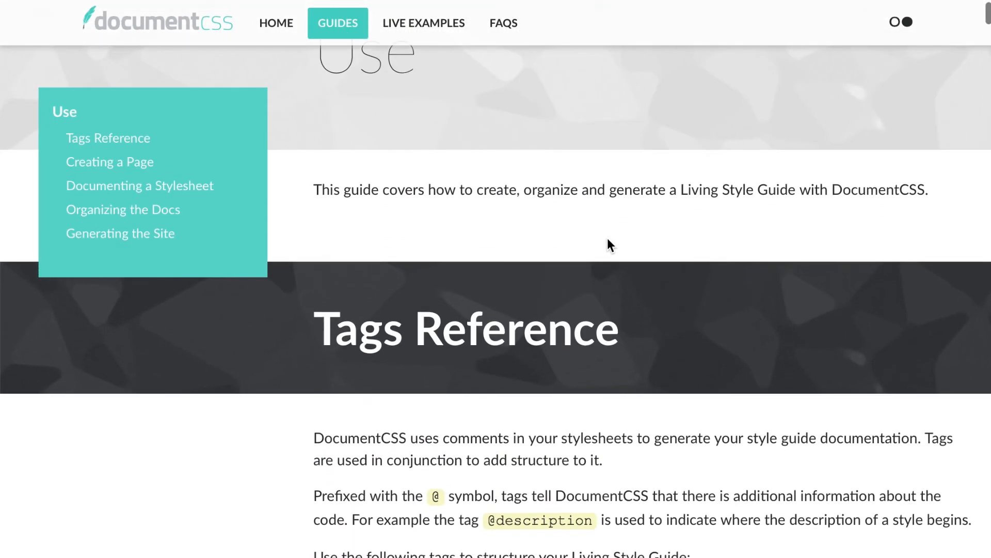